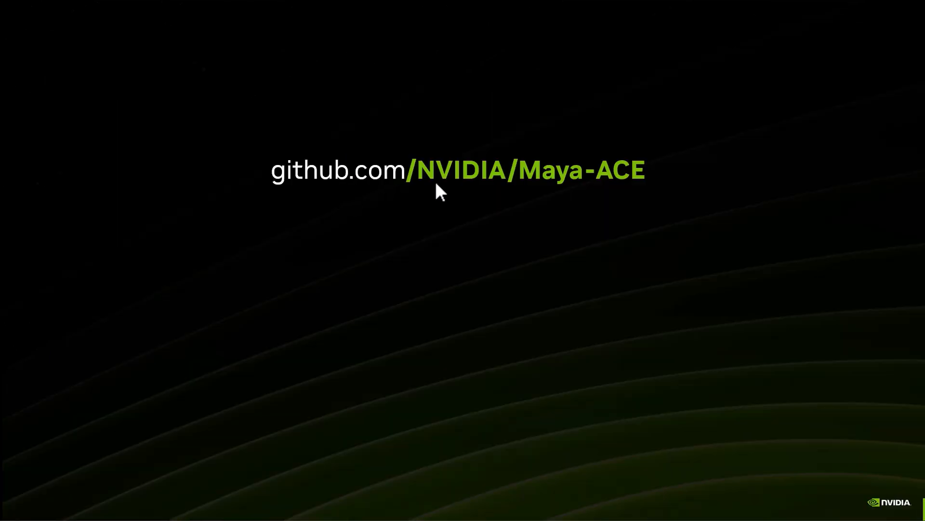
mouse_move(437, 243)
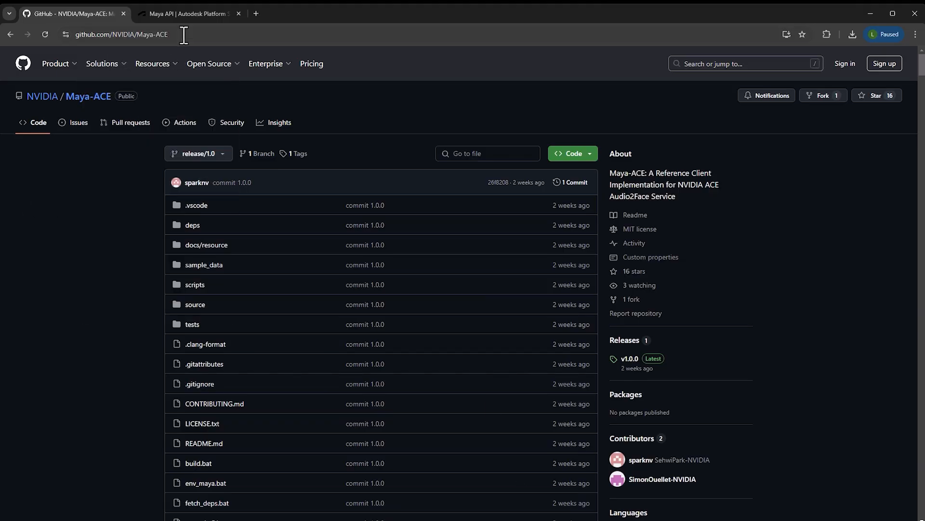
left_click(177, 34)
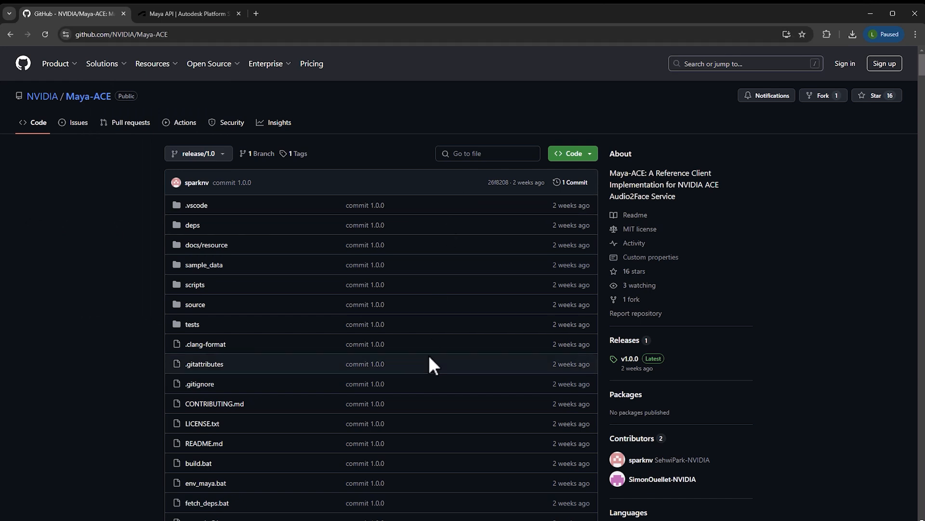
scroll("down", 3)
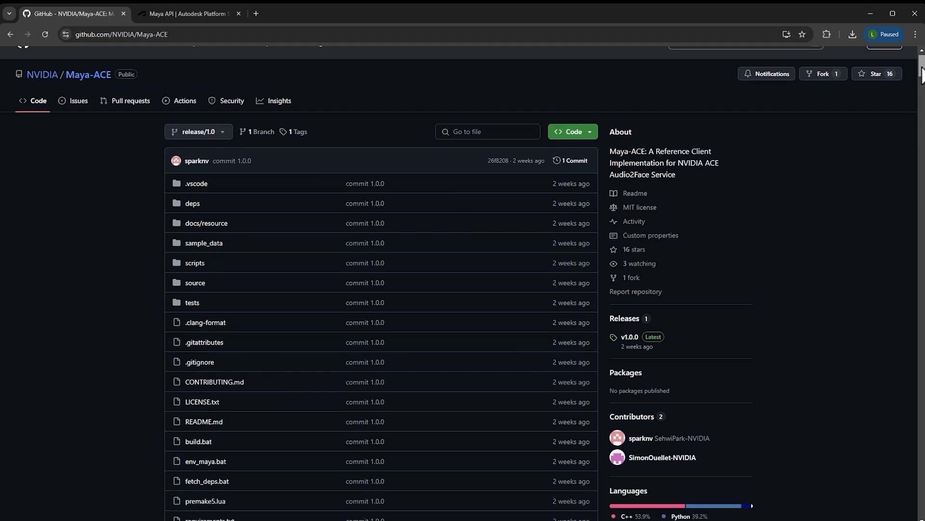
scroll("up", 3)
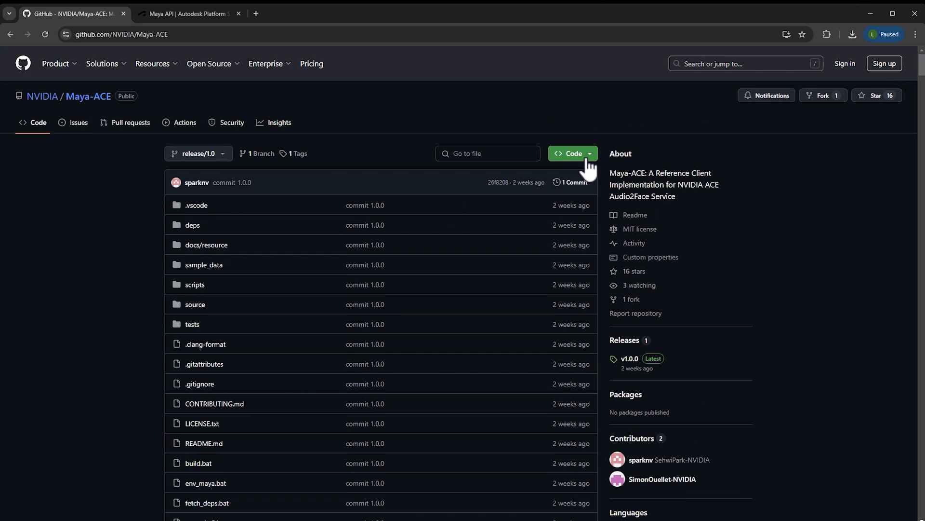
left_click(570, 153)
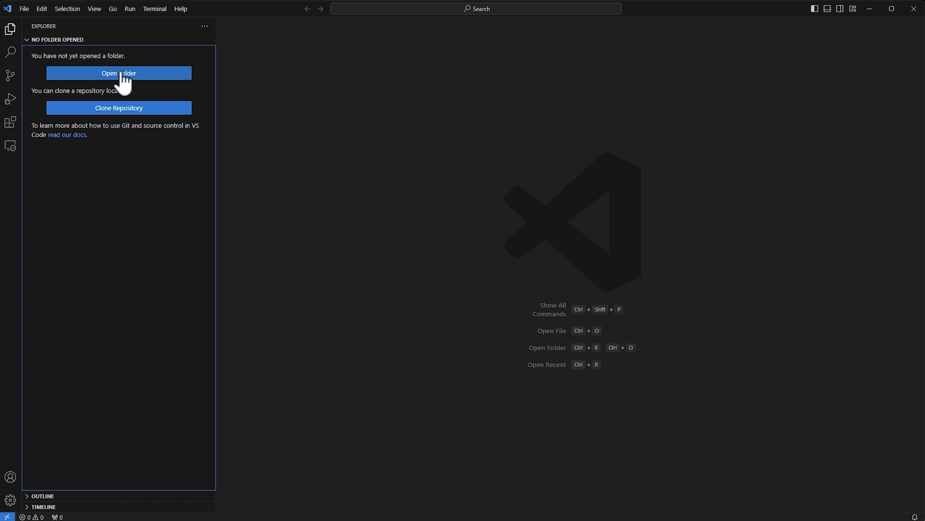
- Make D:\ACE\Mace\GithubClone\Maya-ACE the workspace and start a terminal there
left_click(118, 73)
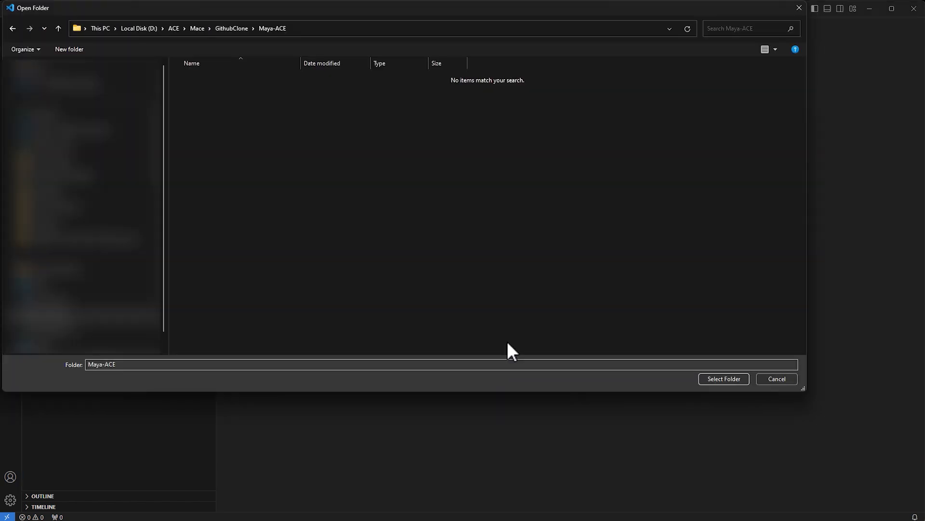
left_click(723, 378)
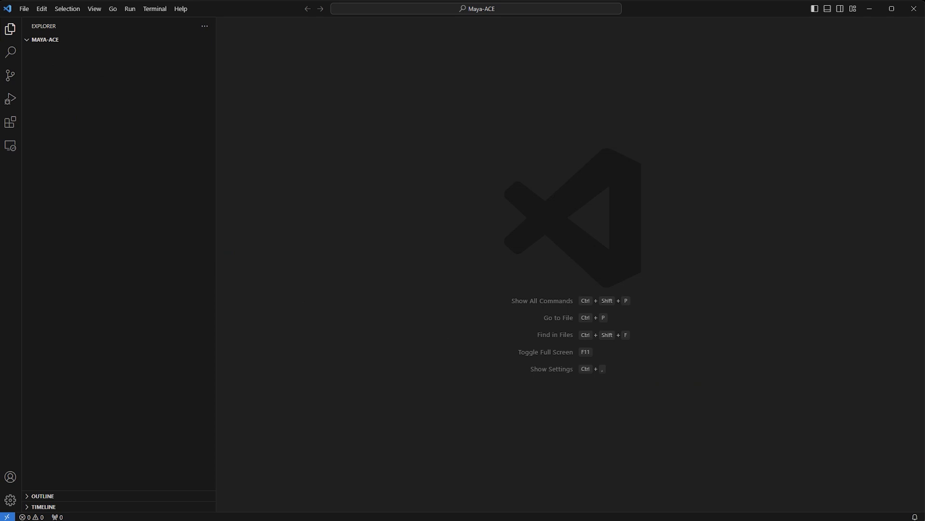
left_click(155, 9)
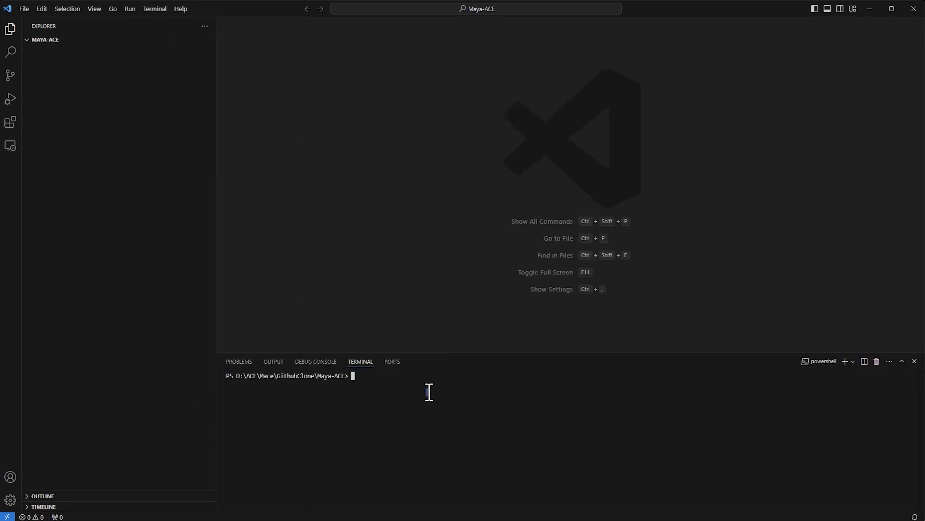
type("git clone https://github.com/NVIDIA/Maya-ACE.git")
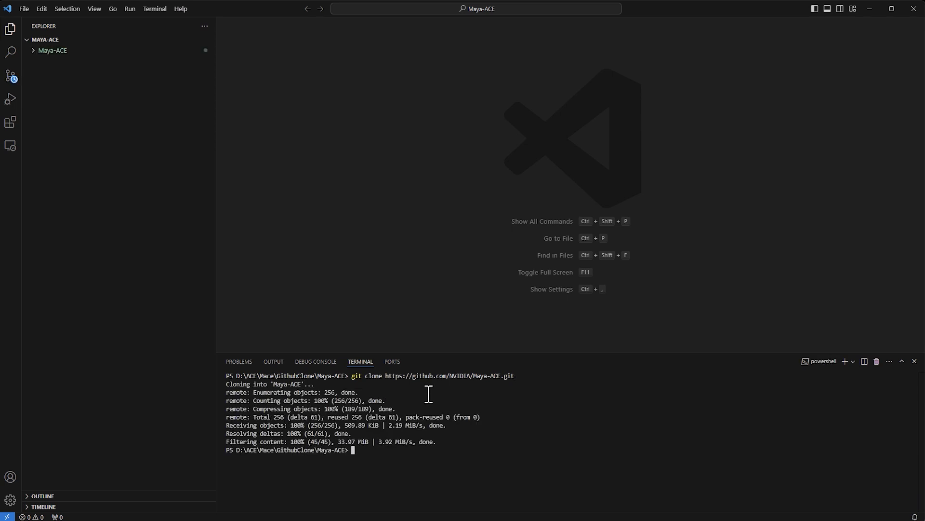
mouse_move(39, 86)
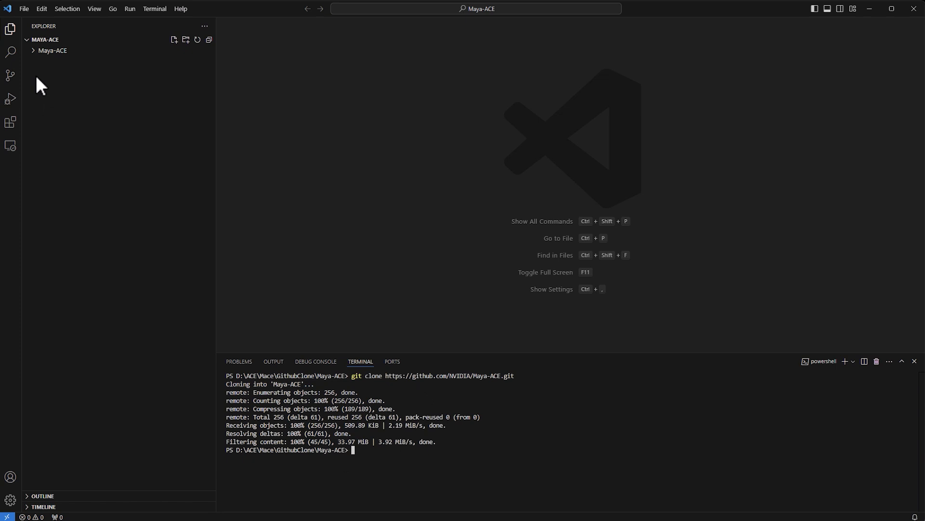
left_click(51, 51)
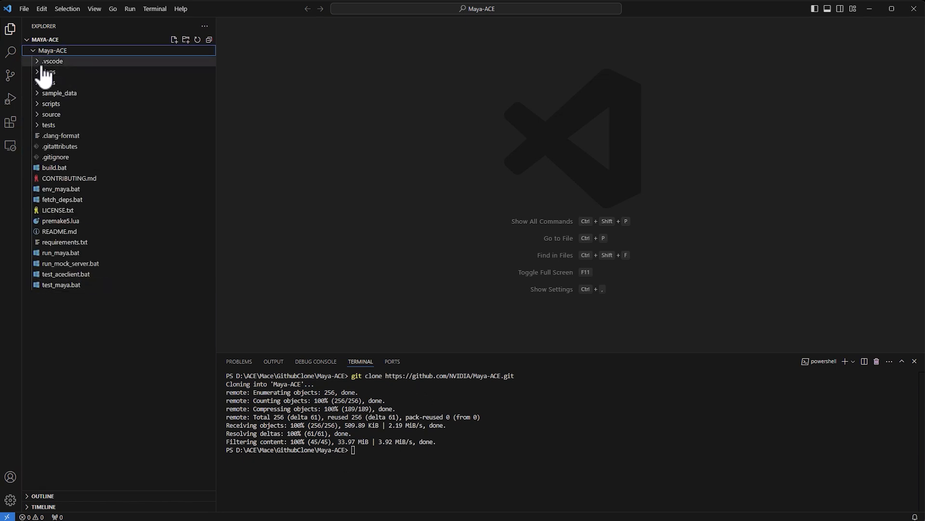
left_click(47, 71)
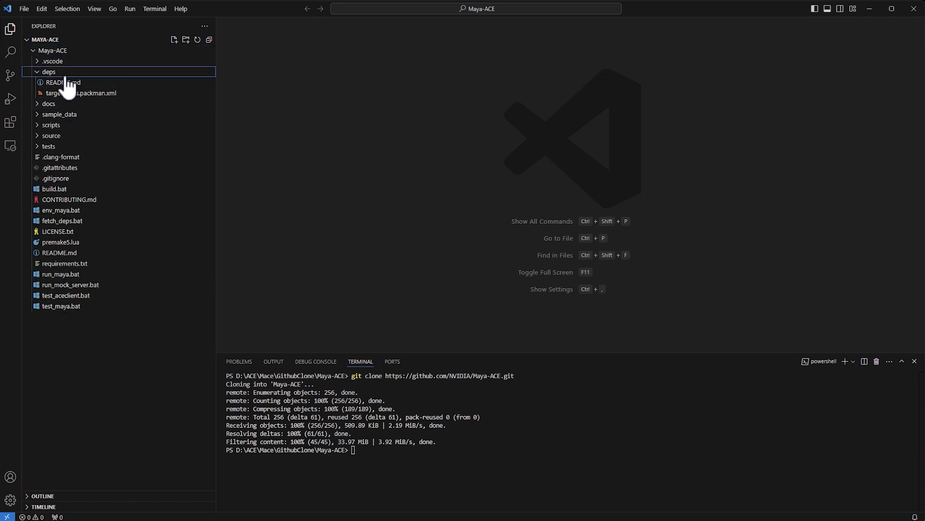
mouse_move(63, 83)
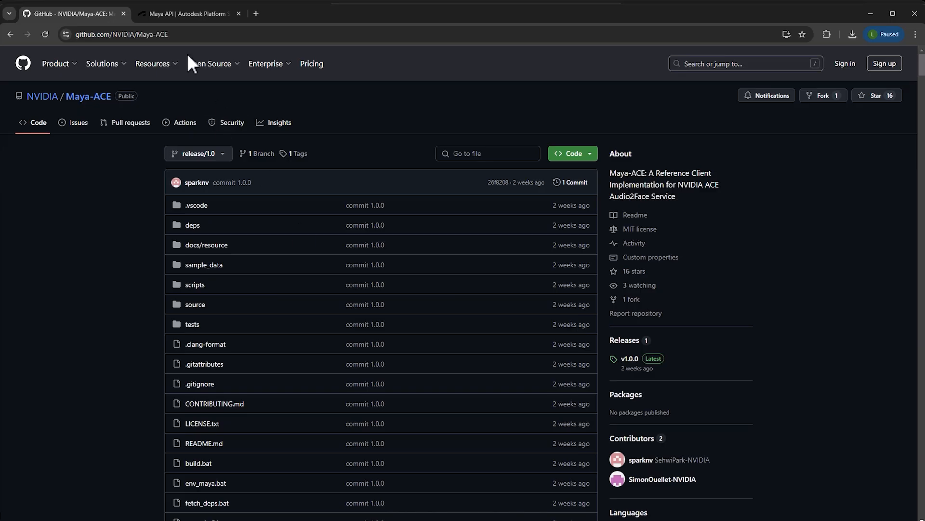
- Bring up the Autodesk Maya API page listing the Maya 2025 Update 2 win64 DevKit
left_click(188, 13)
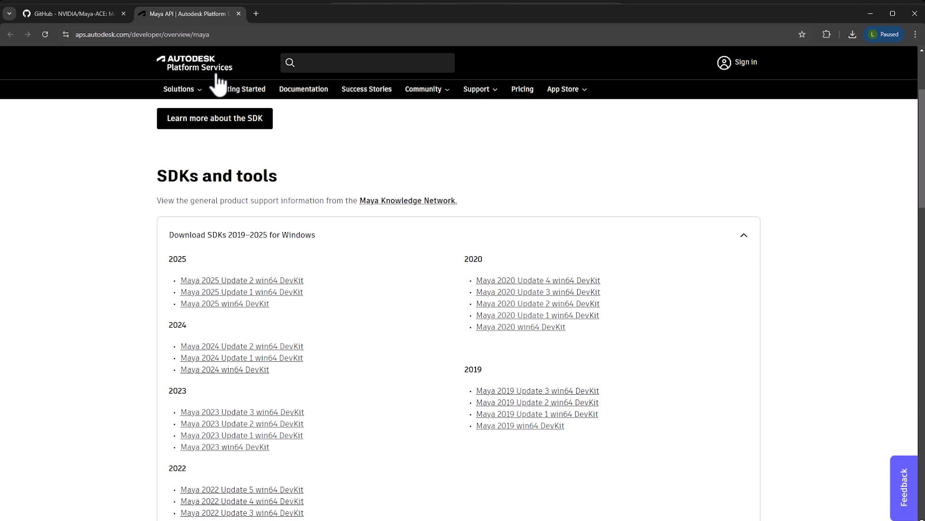
mouse_move(248, 287)
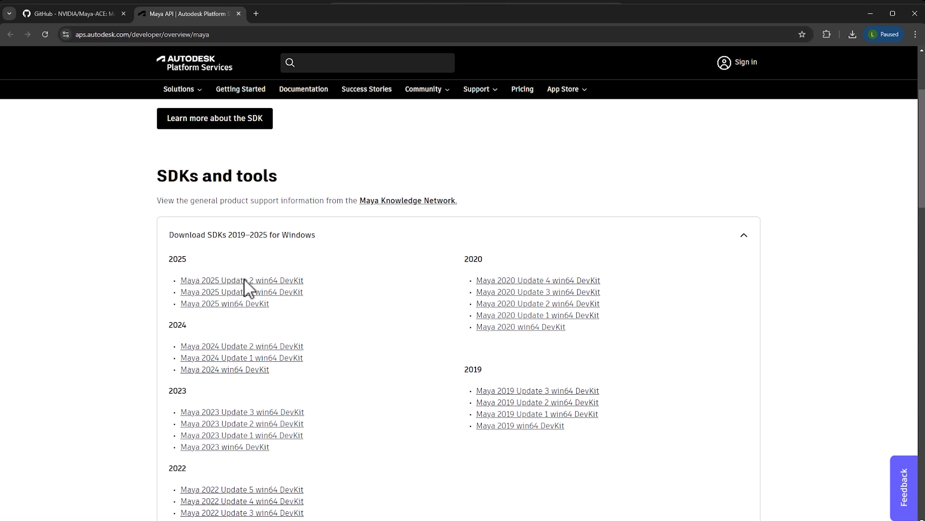
mouse_move(95, 314)
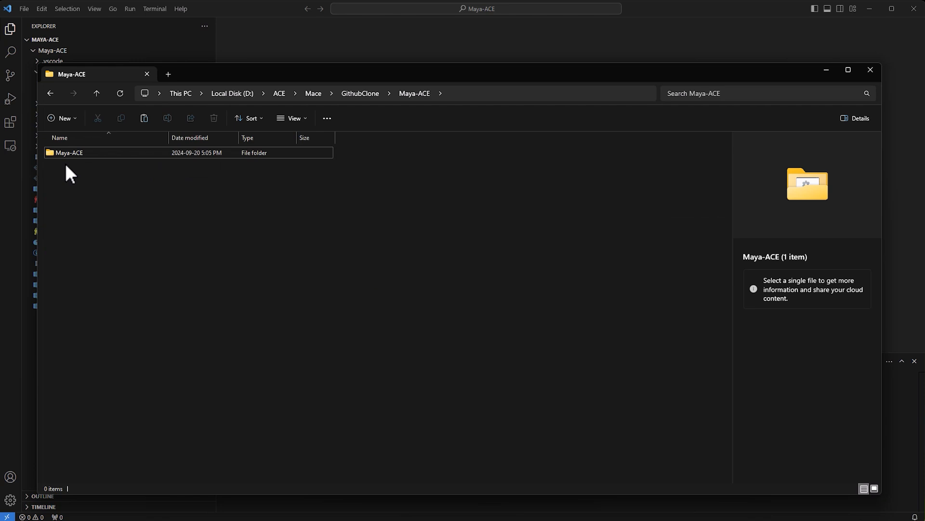
- Extract the Maya 2025 Update 2 DevKit zip inside Maya-ACE\deps into a devkitBase folder
double_click(69, 152)
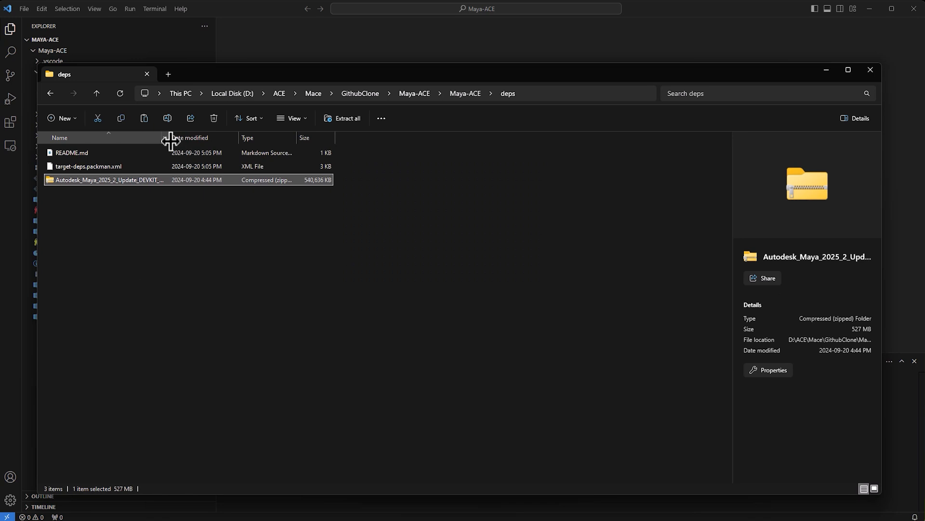
right_click(106, 179)
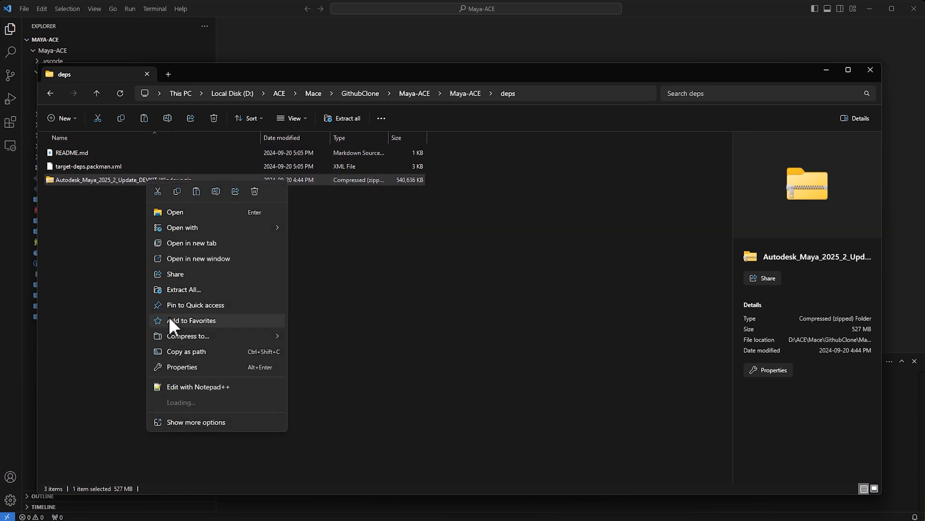
left_click(184, 290)
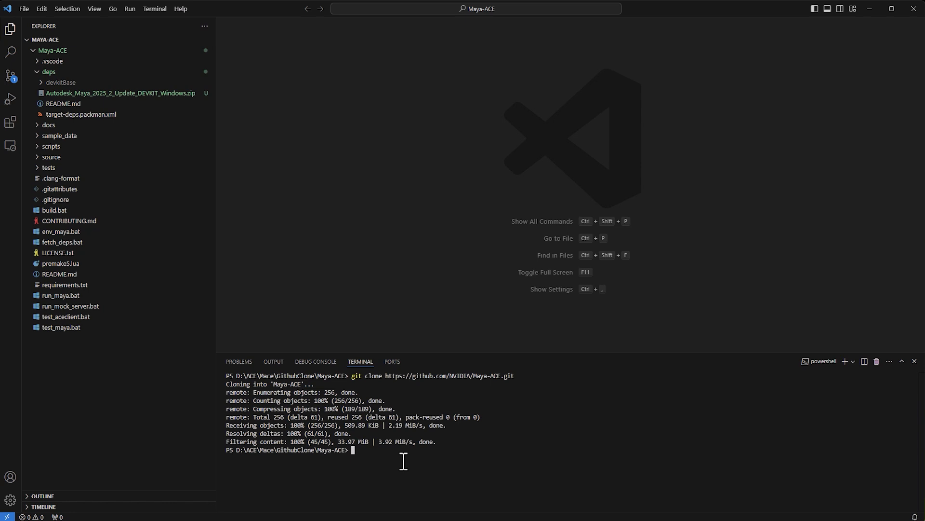
- From inside .\Maya-ACE\ run fetch_deps.bat to install grpcio, numpy and protobuf, then hide the terminal
type("d .\\Maya-ACE\\")
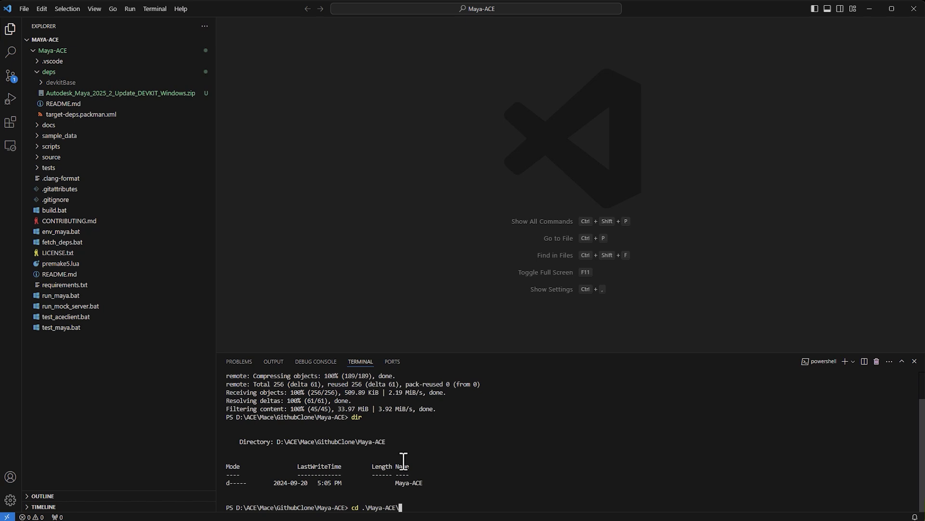
type("fe")
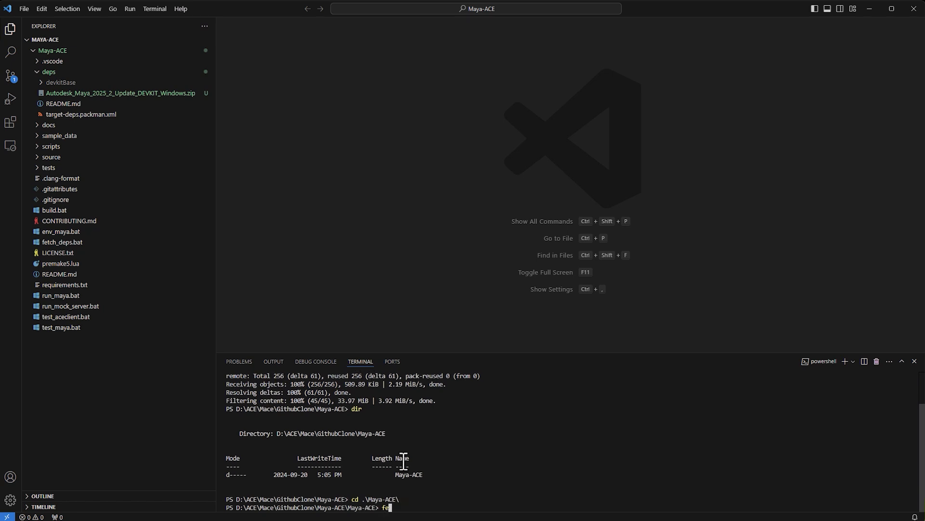
key("Return")
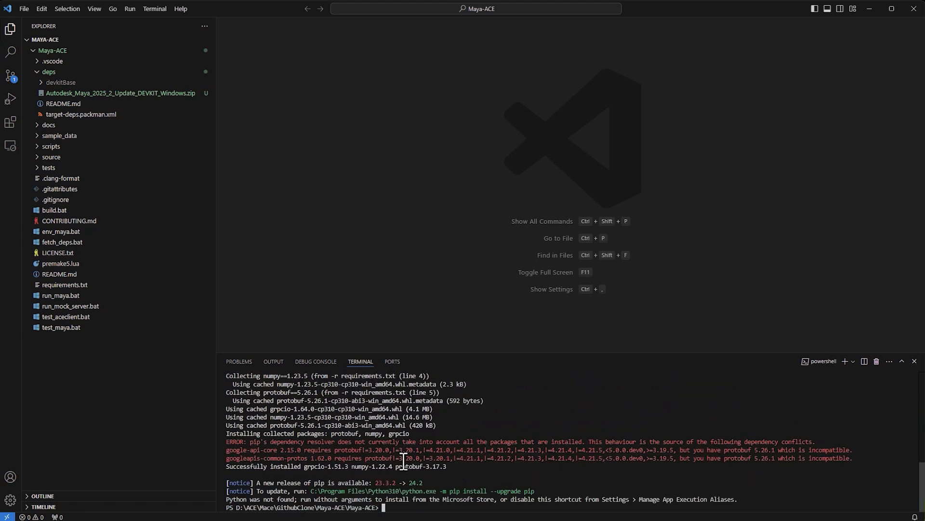
mouse_move(394, 347)
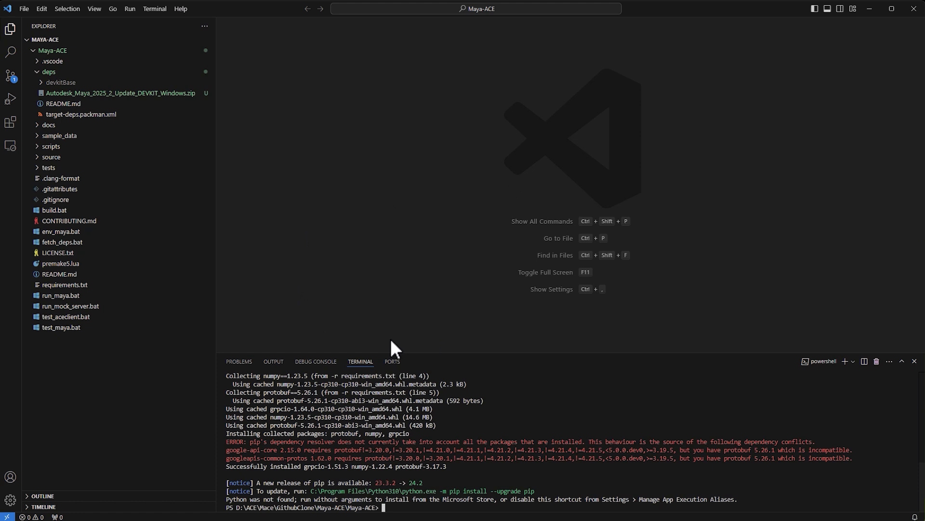
left_click(915, 361)
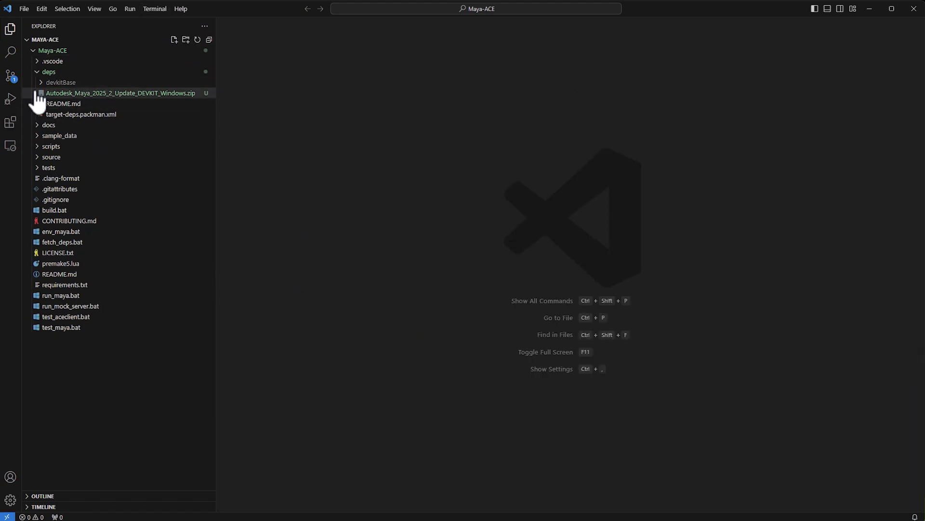
mouse_move(55, 200)
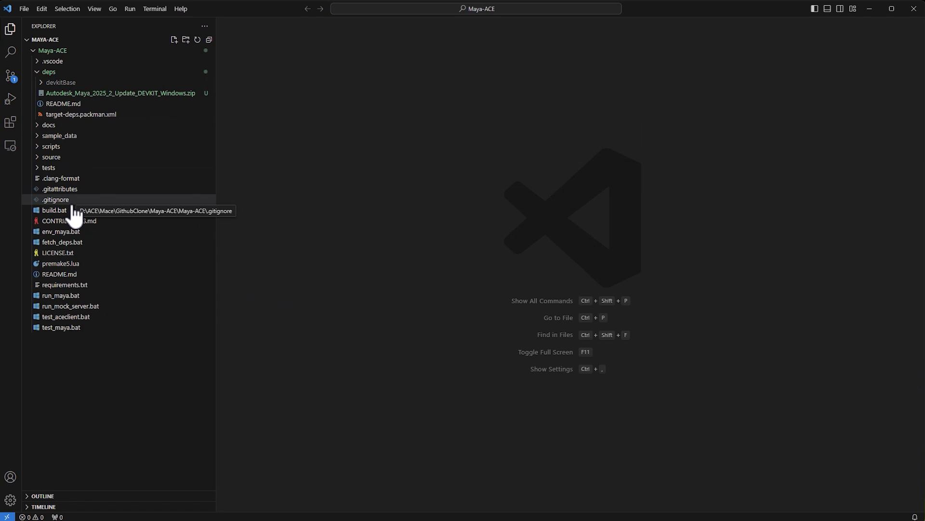
left_click(51, 158)
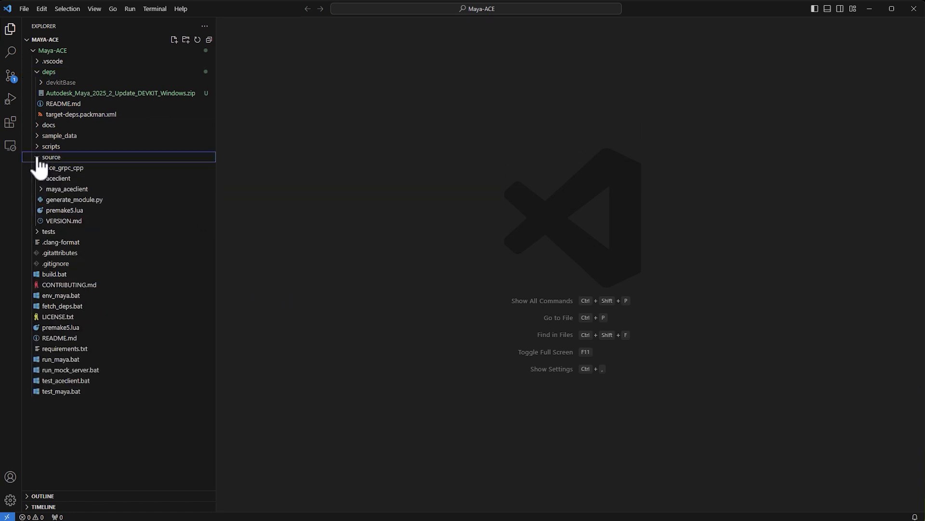
left_click(52, 157)
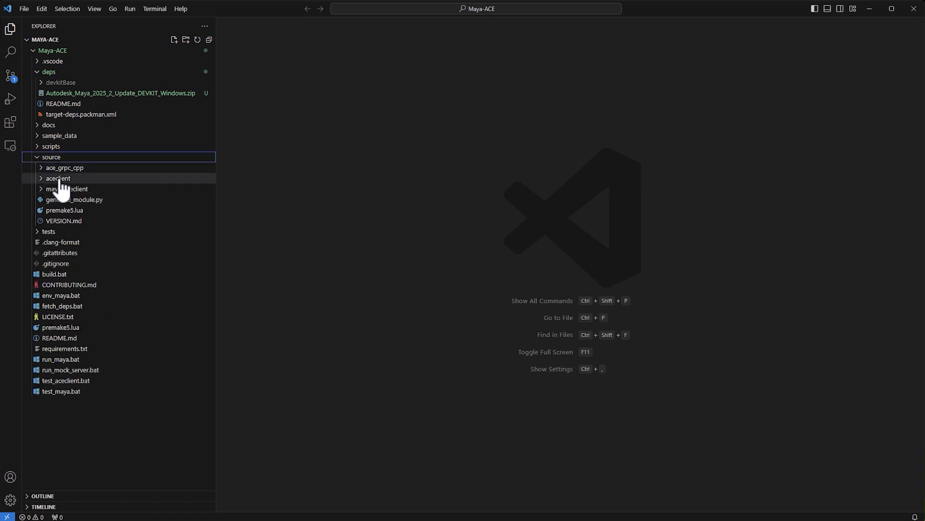
mouse_move(66, 188)
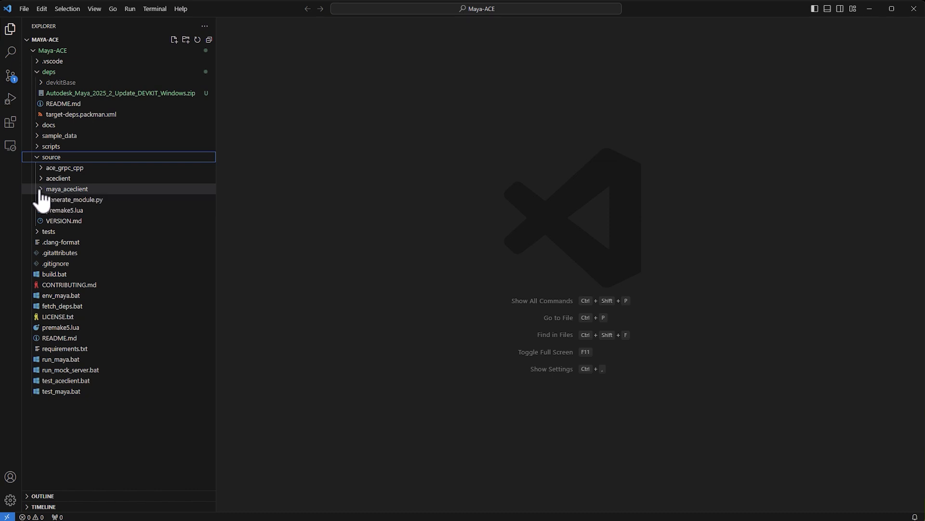
left_click(67, 189)
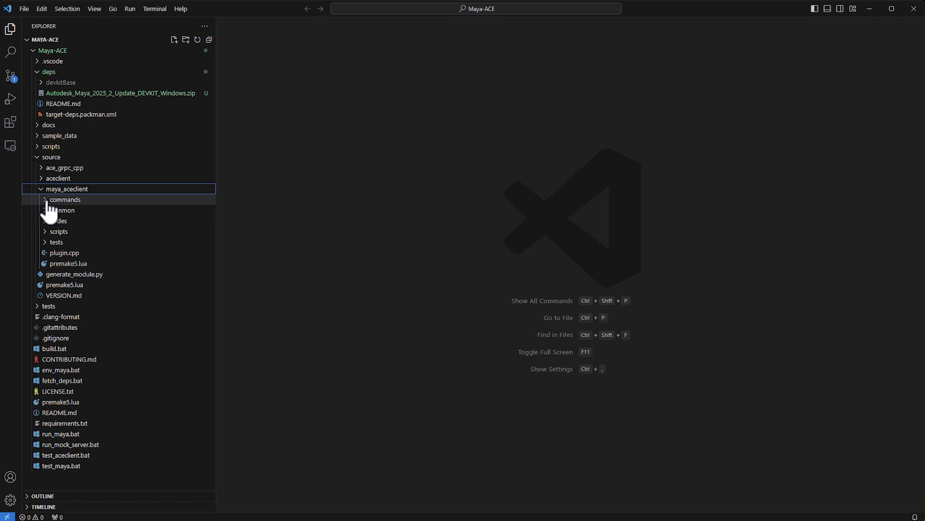
left_click(65, 200)
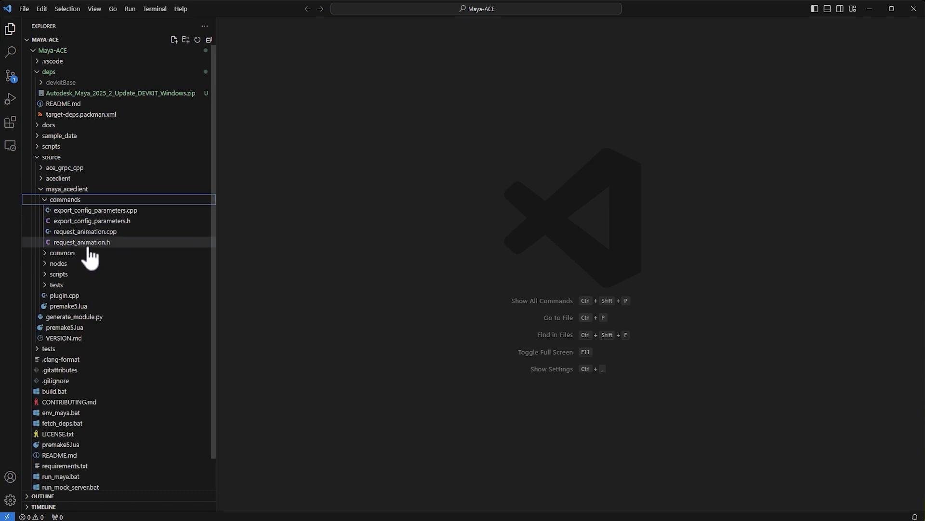
mouse_move(81, 242)
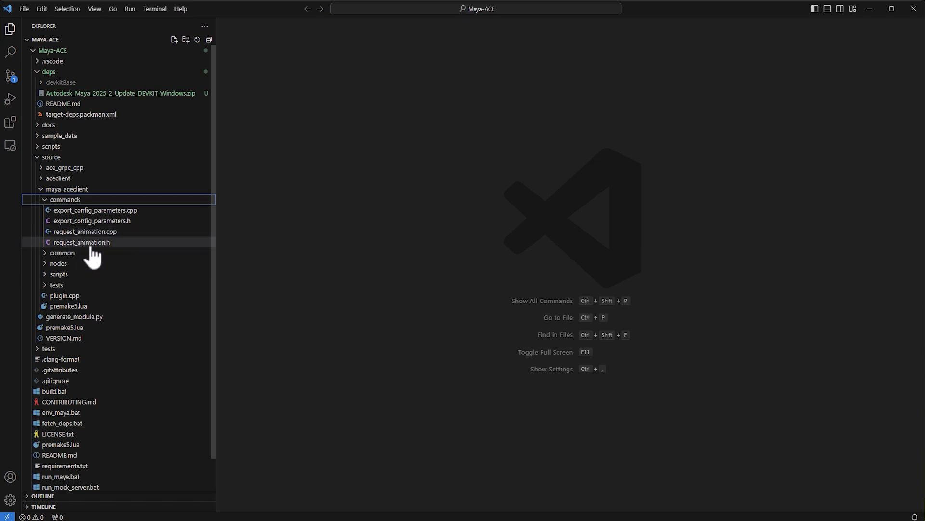
mouse_move(93, 245)
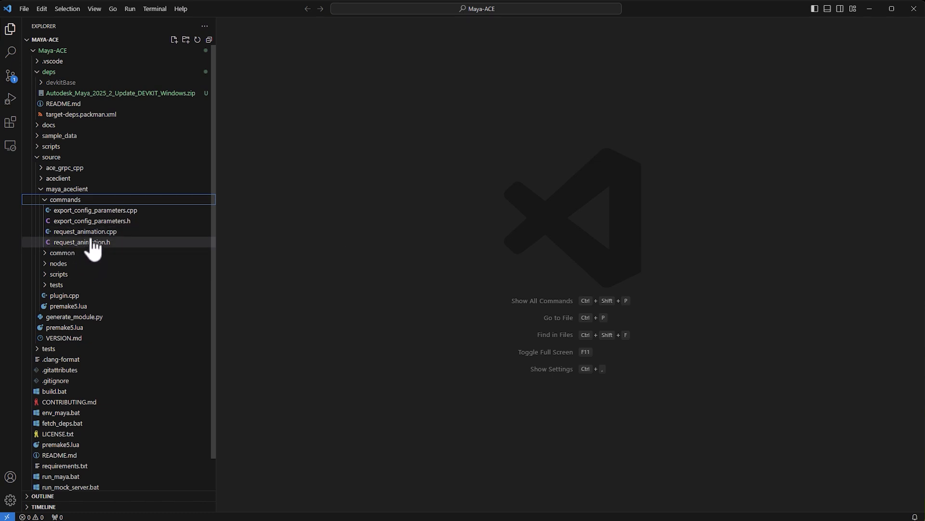
left_click(58, 178)
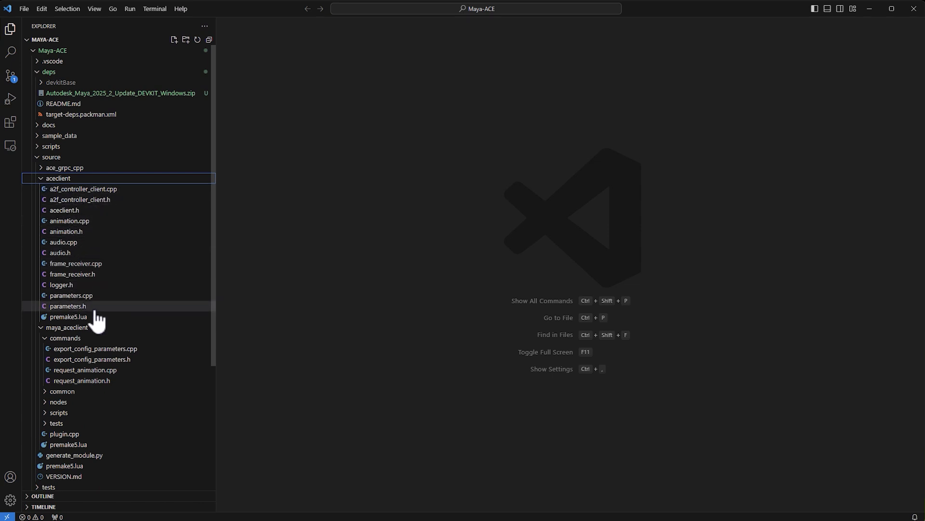
mouse_move(81, 189)
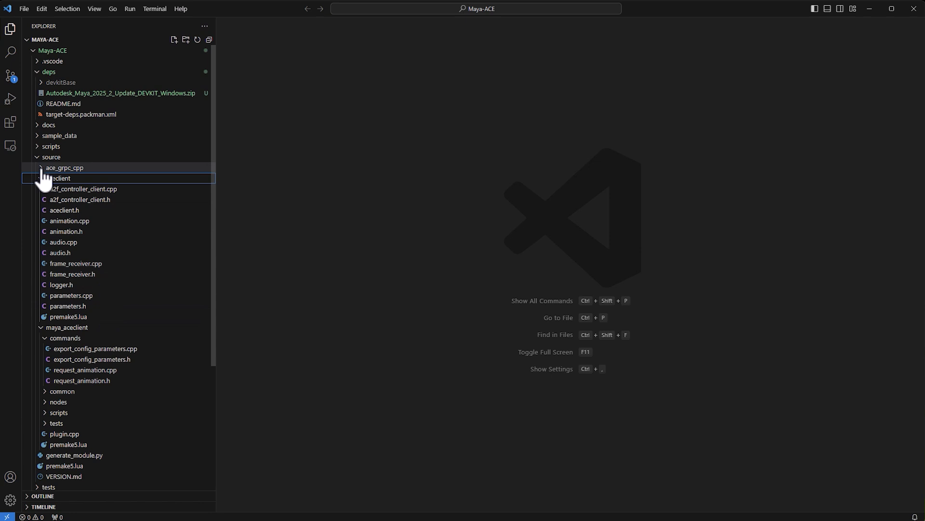
left_click(65, 168)
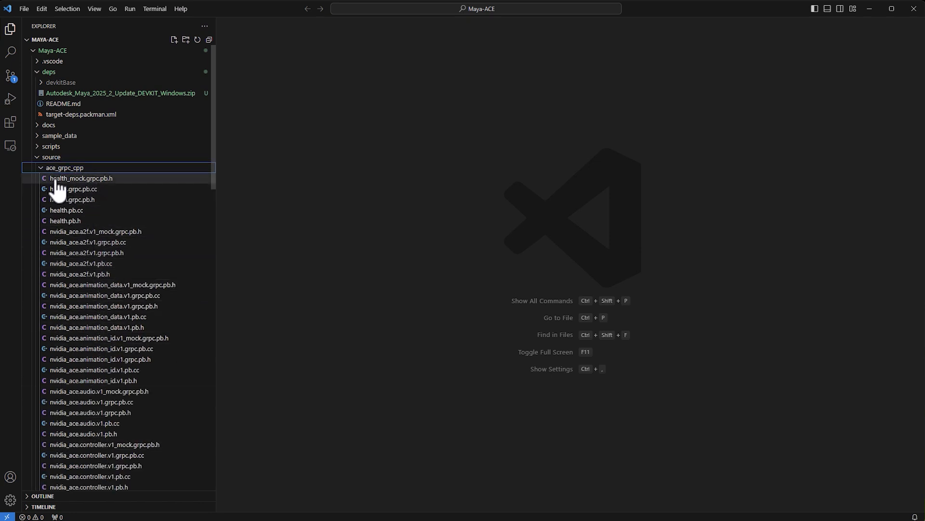
mouse_move(72, 199)
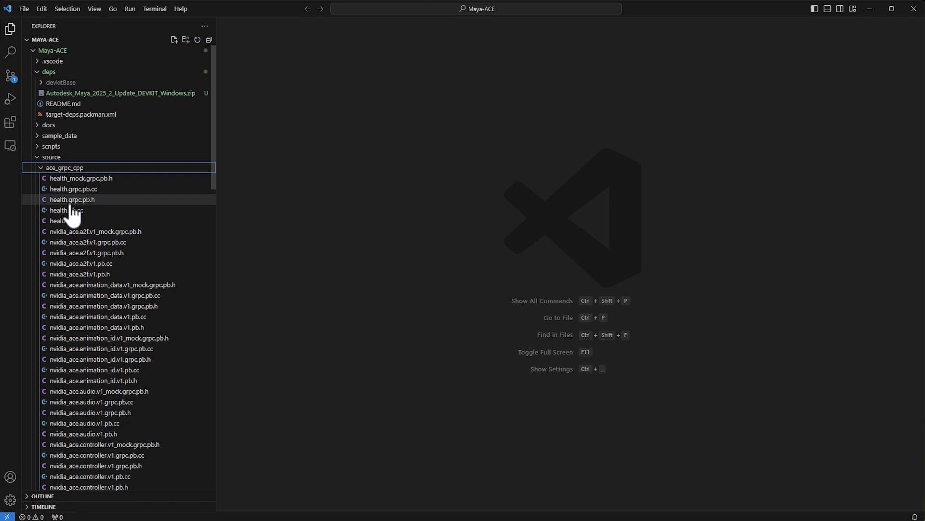
left_click(52, 156)
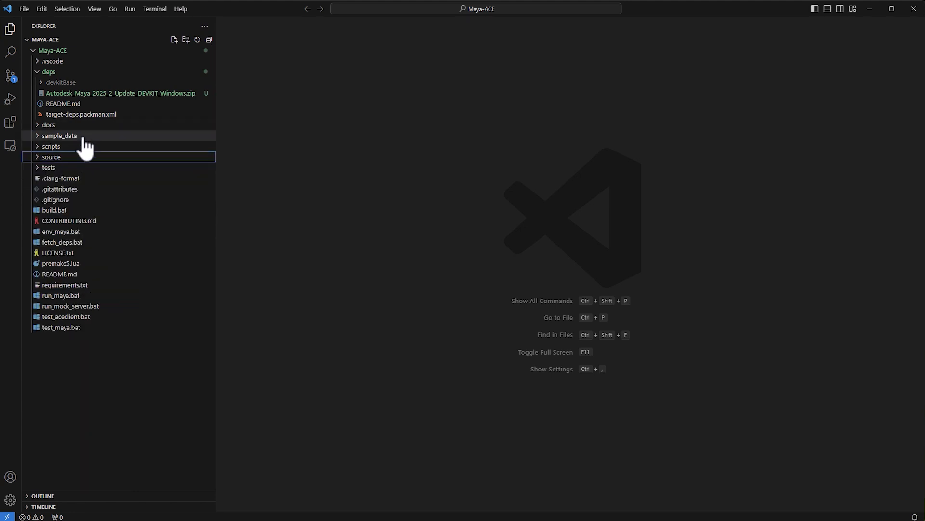